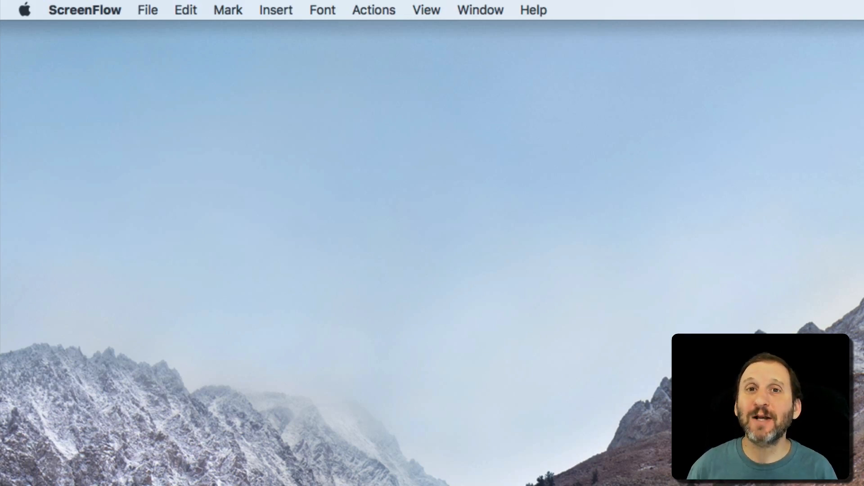
{"action": "mouse_move", "coordinate": [322, 450]}
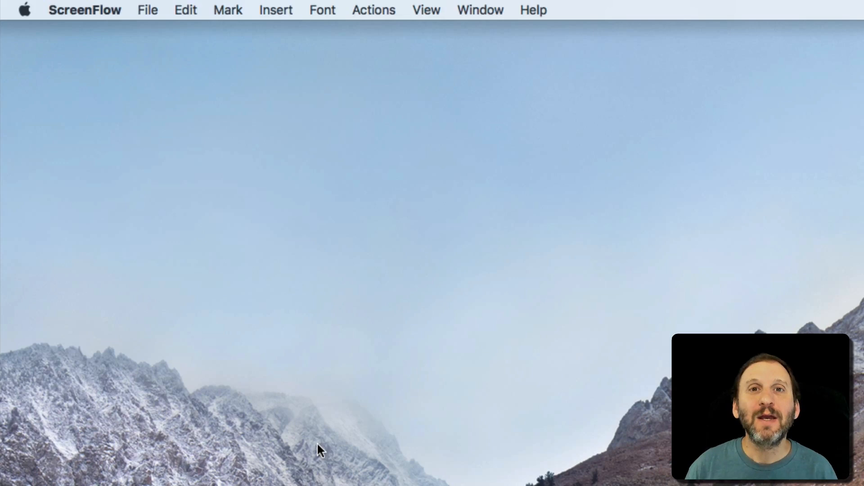
Step: Go to the Keyboard pane of System Preferences from the Apple menu
{"action": "left_click", "coordinate": [24, 9]}
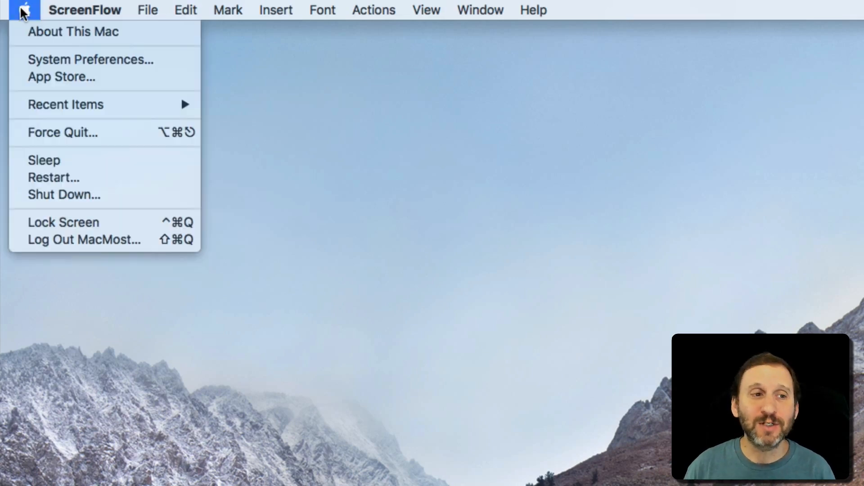
{"action": "left_click", "coordinate": [90, 59]}
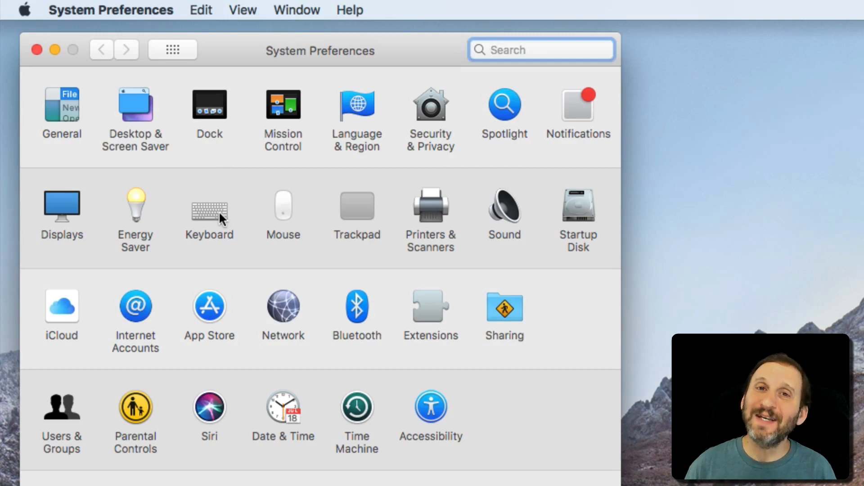
{"action": "left_click", "coordinate": [541, 48]}
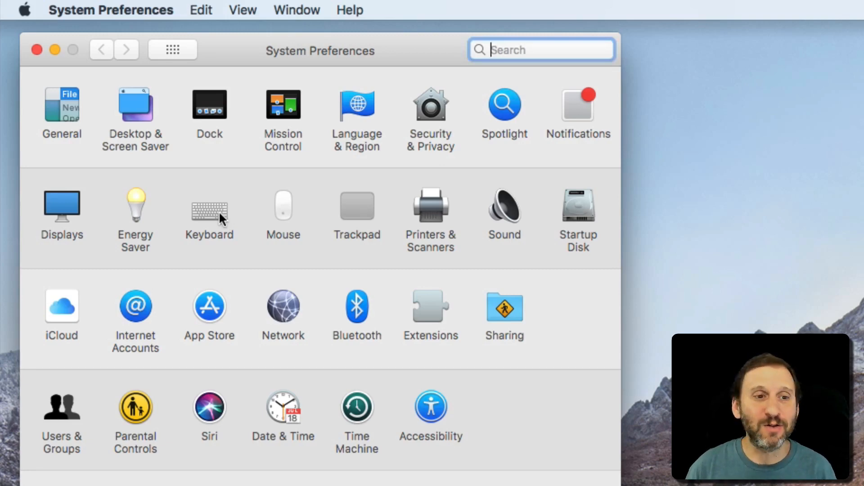
{"action": "left_click", "coordinate": [209, 211]}
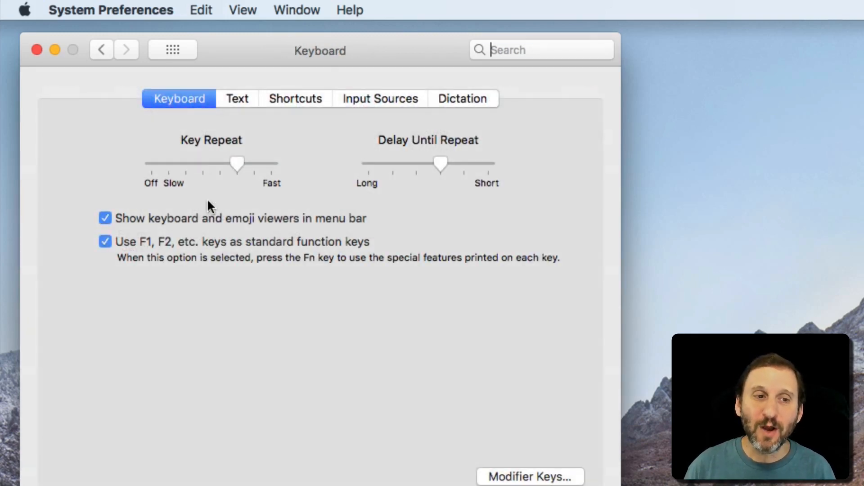
{"action": "mouse_move", "coordinate": [296, 105]}
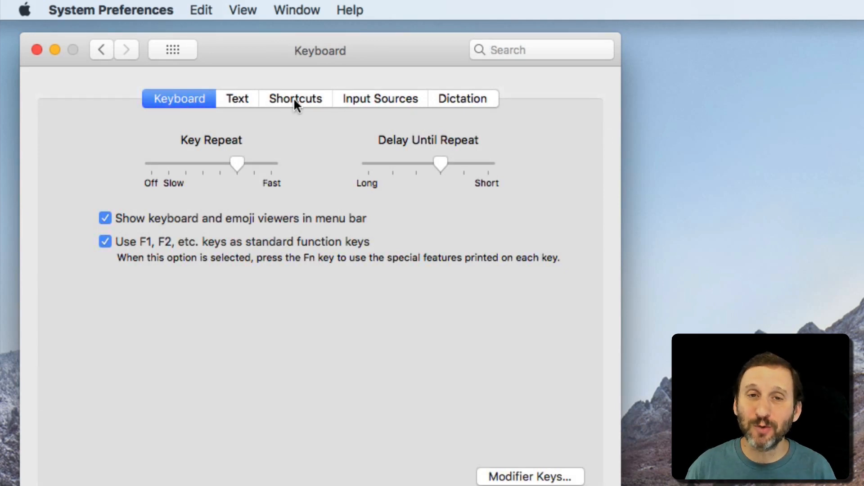
Step: Switch to Shortcuts and select the Screen Shots category
{"action": "left_click", "coordinate": [295, 99]}
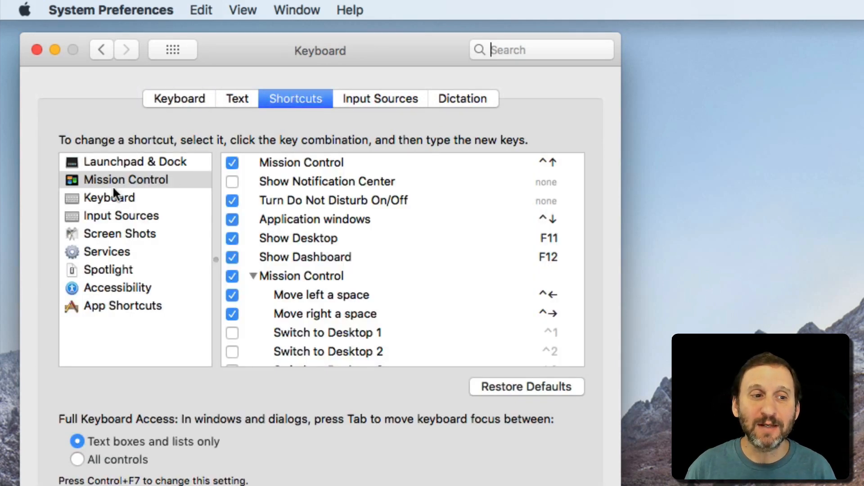
{"action": "left_click", "coordinate": [120, 233]}
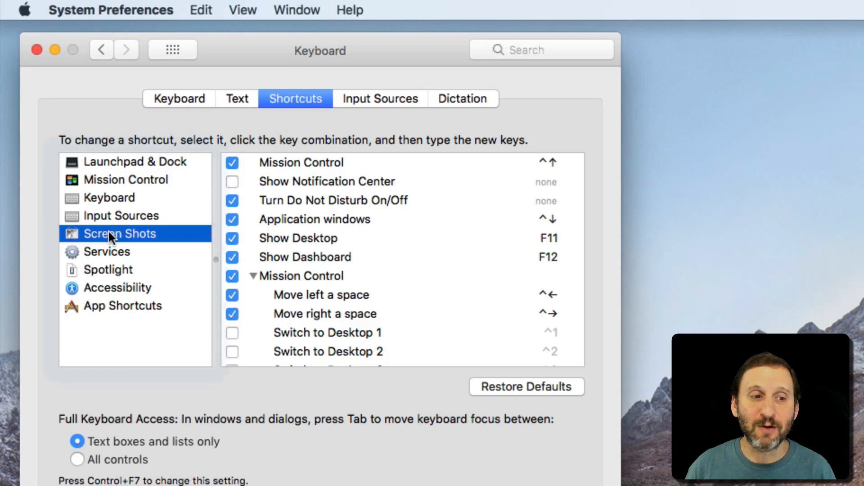
Step: Show the four default Screen Shots key combinations in the Shortcuts list
{"action": "left_click", "coordinate": [120, 233]}
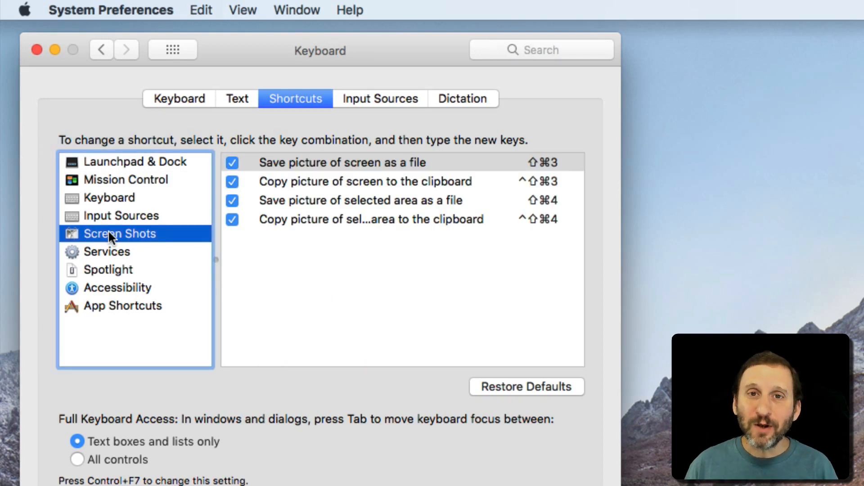
{"action": "mouse_move", "coordinate": [553, 168]}
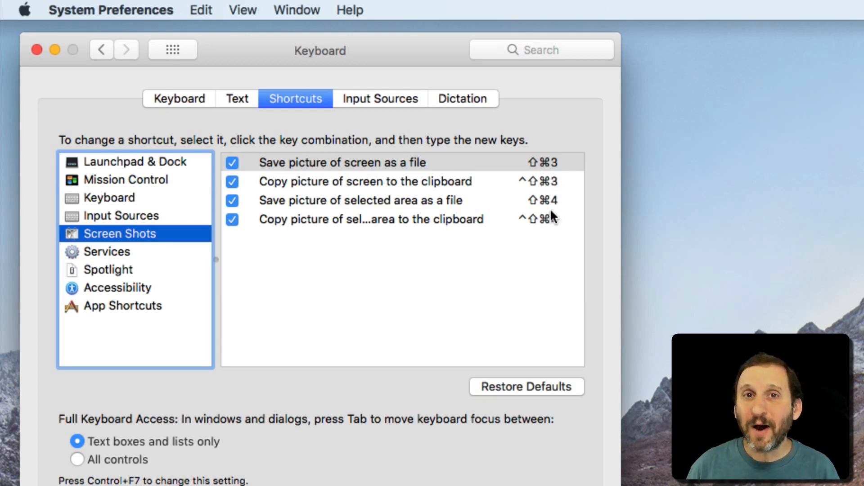
{"action": "mouse_move", "coordinate": [551, 219]}
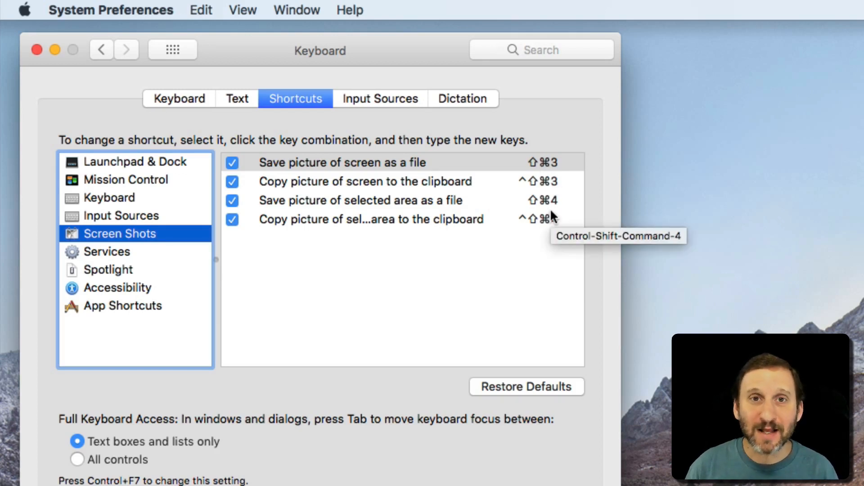
{"action": "mouse_move", "coordinate": [493, 269]}
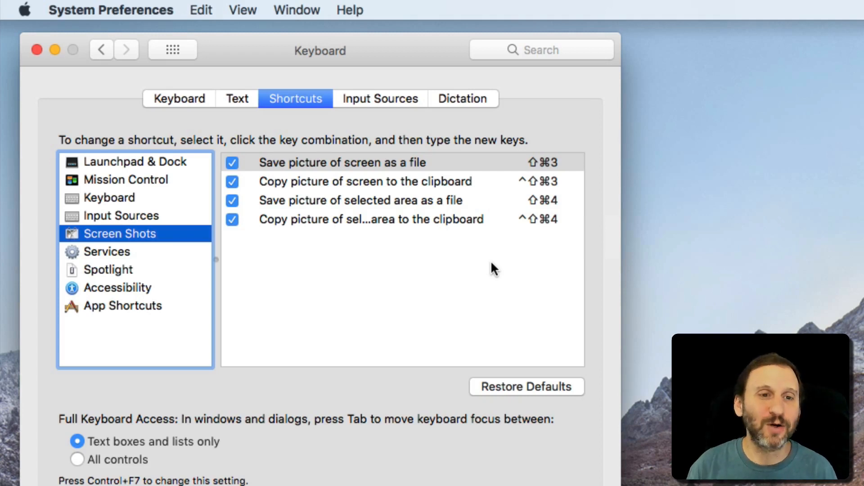
{"action": "mouse_move", "coordinate": [534, 267]}
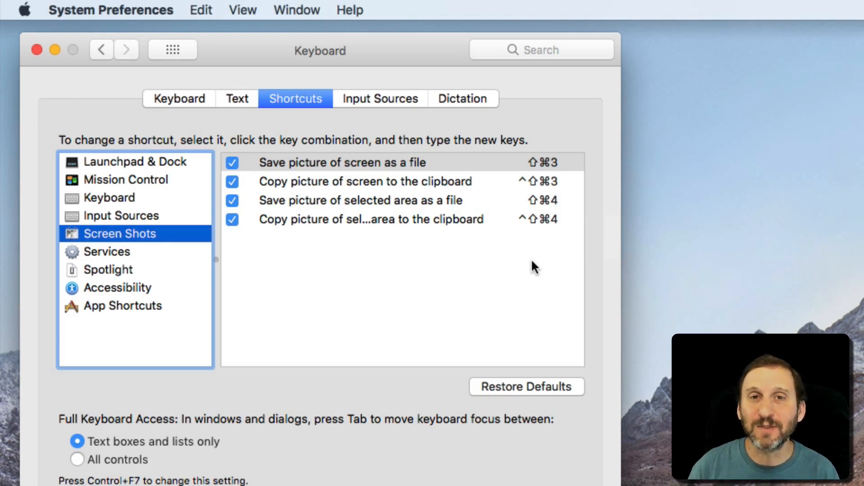
{"action": "mouse_move", "coordinate": [431, 185]}
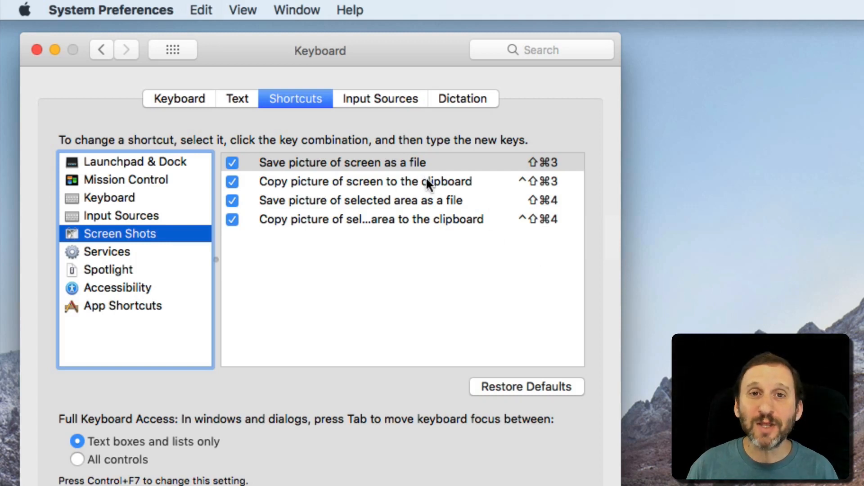
{"action": "mouse_move", "coordinate": [435, 176]}
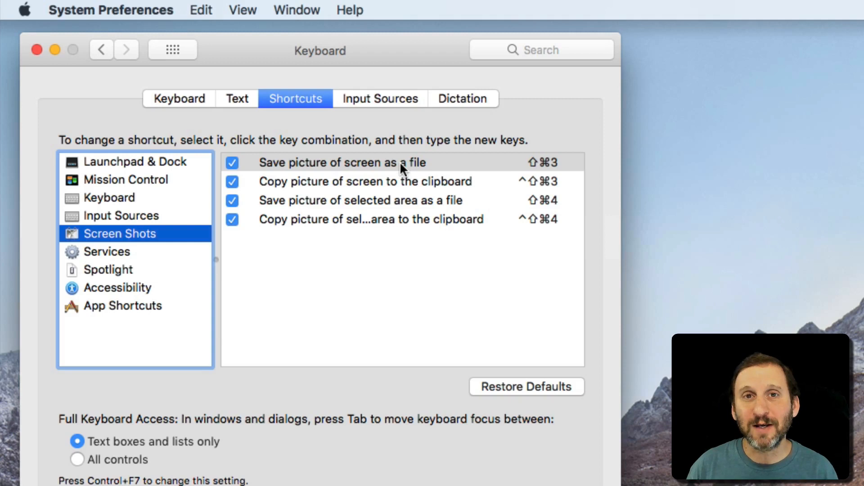
{"action": "mouse_move", "coordinate": [416, 239]}
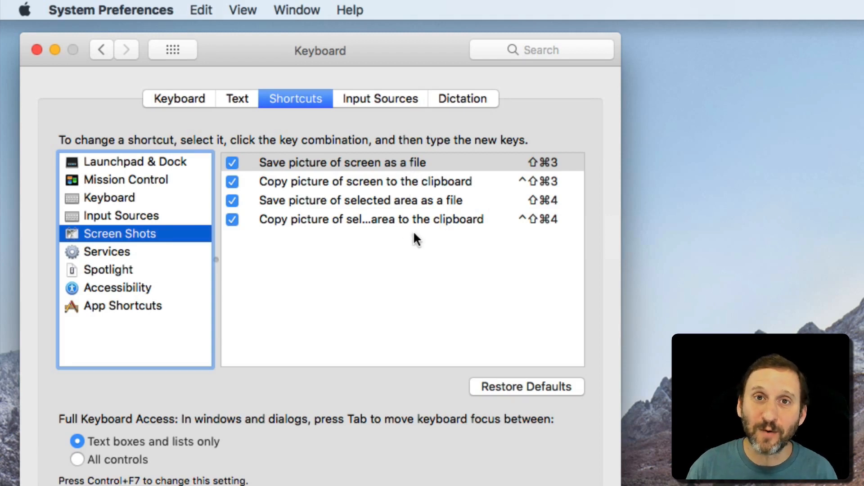
{"action": "mouse_move", "coordinate": [379, 245]}
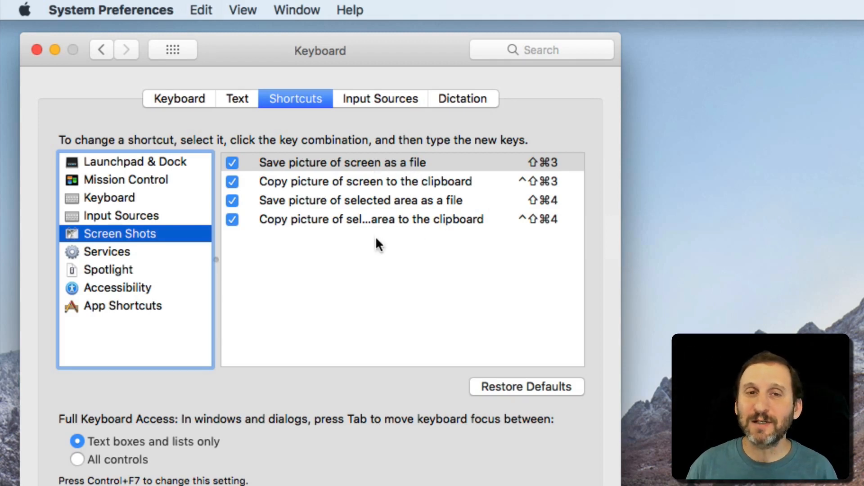
{"action": "mouse_move", "coordinate": [553, 167]}
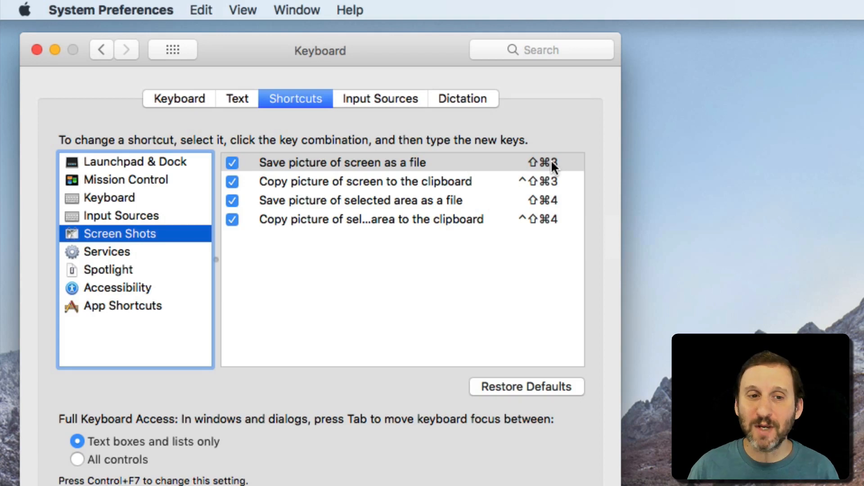
{"action": "mouse_move", "coordinate": [543, 165]}
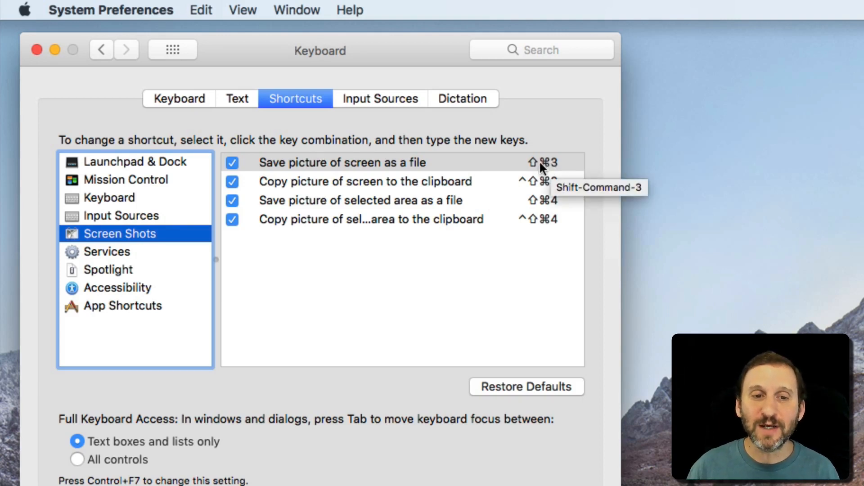
{"action": "mouse_move", "coordinate": [550, 166]}
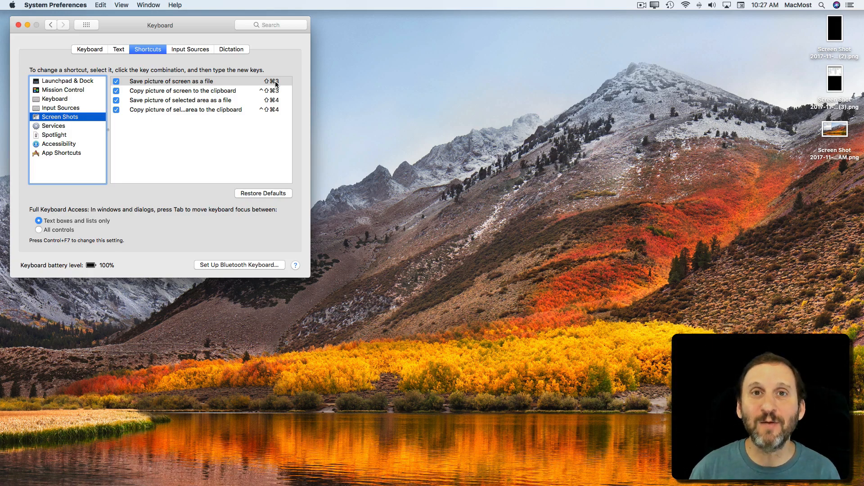
{"action": "mouse_move", "coordinate": [495, 4]}
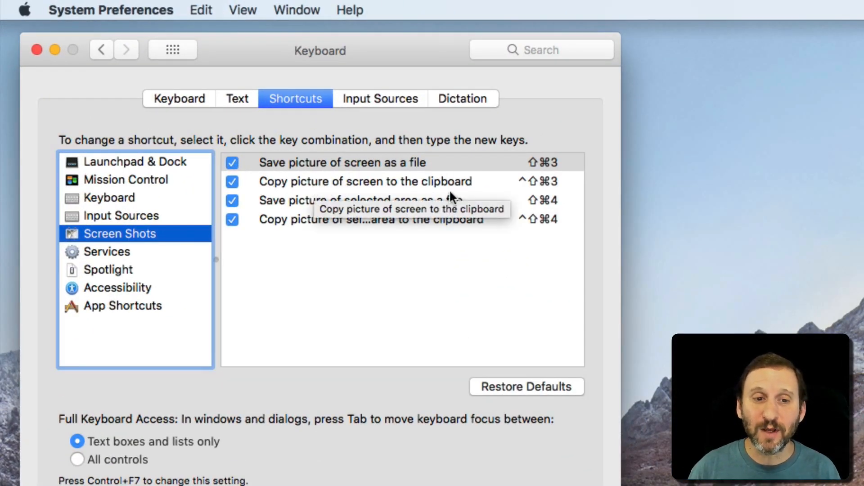
{"action": "mouse_move", "coordinate": [543, 181]}
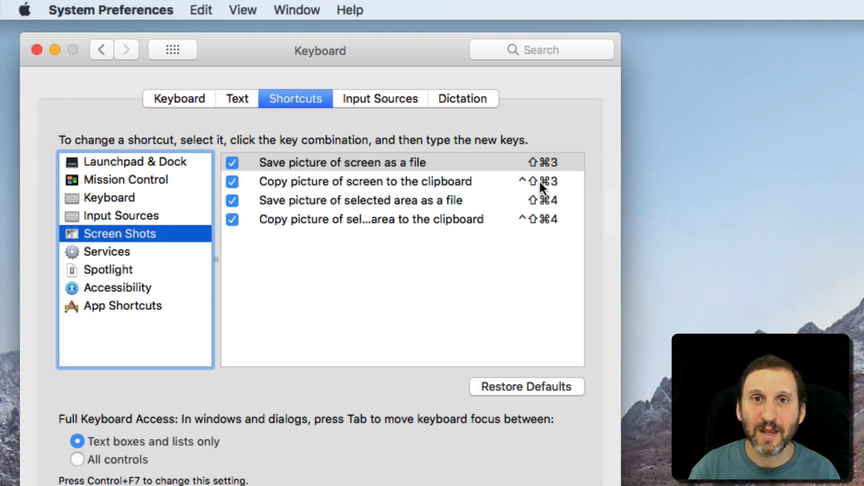
{"action": "mouse_move", "coordinate": [402, 215]}
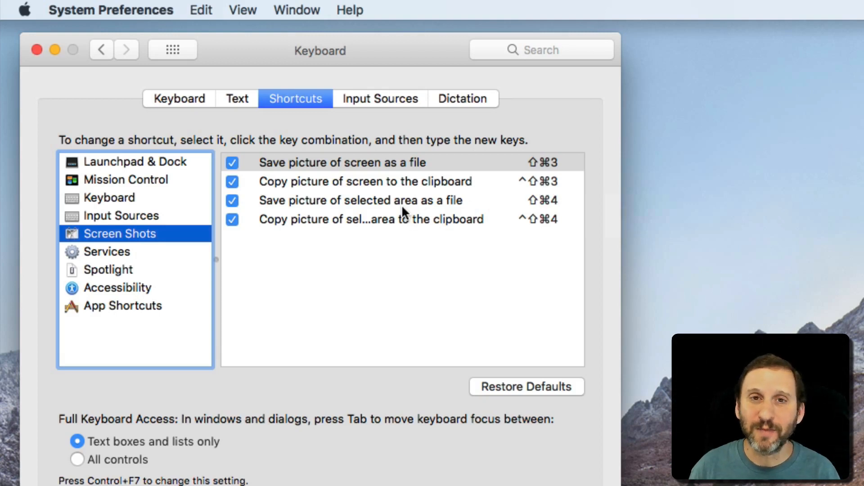
{"action": "mouse_move", "coordinate": [559, 208]}
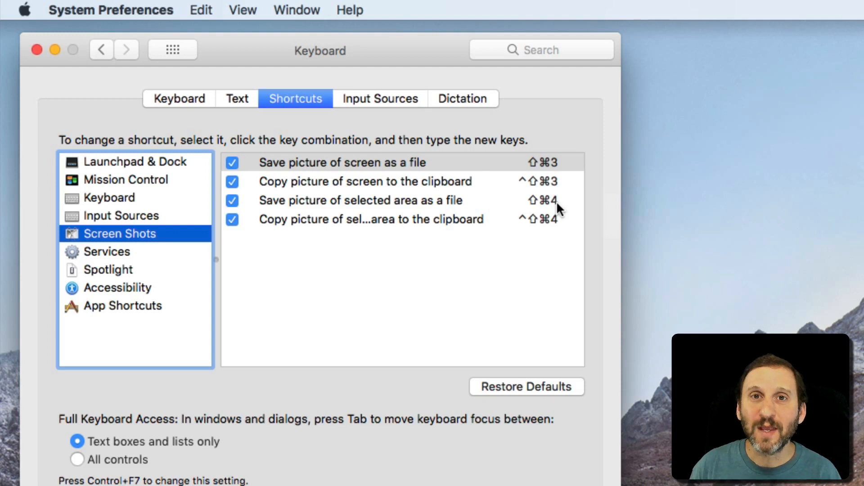
Step: Select the shortcut for saving a selected screen area as a file
{"action": "left_click", "coordinate": [359, 200]}
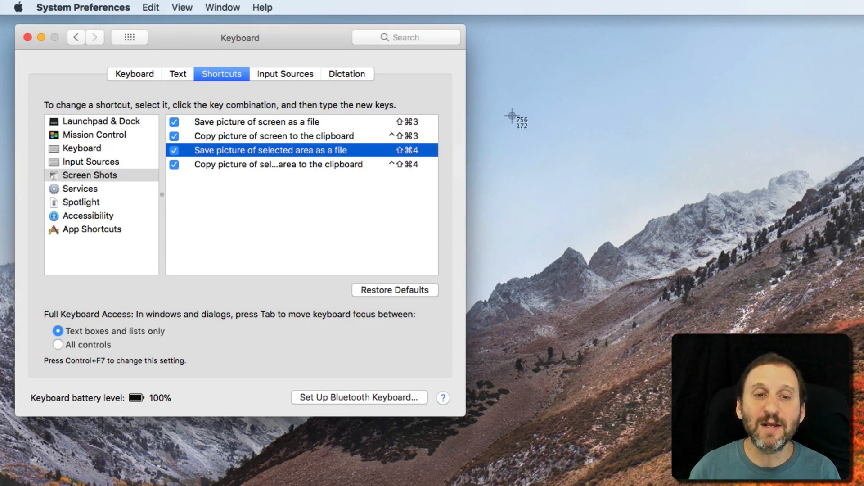
{"action": "mouse_move", "coordinate": [213, 196]}
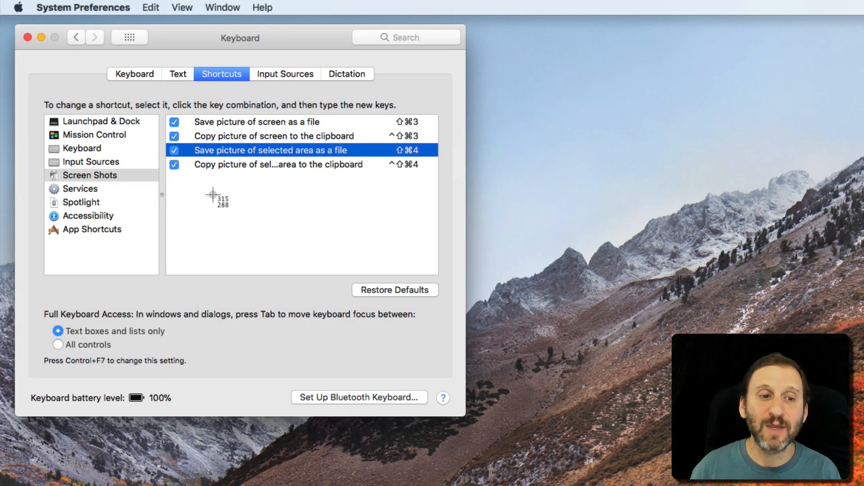
{"action": "mouse_move", "coordinate": [65, 323]}
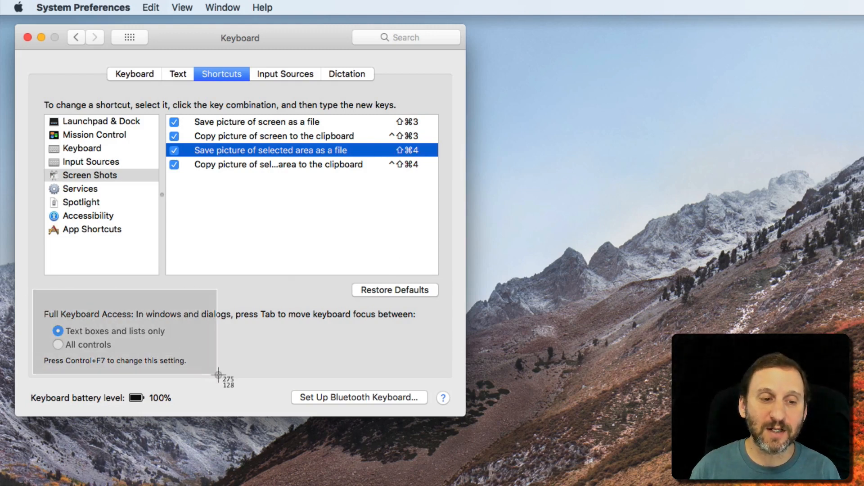
{"action": "mouse_move", "coordinate": [218, 377]}
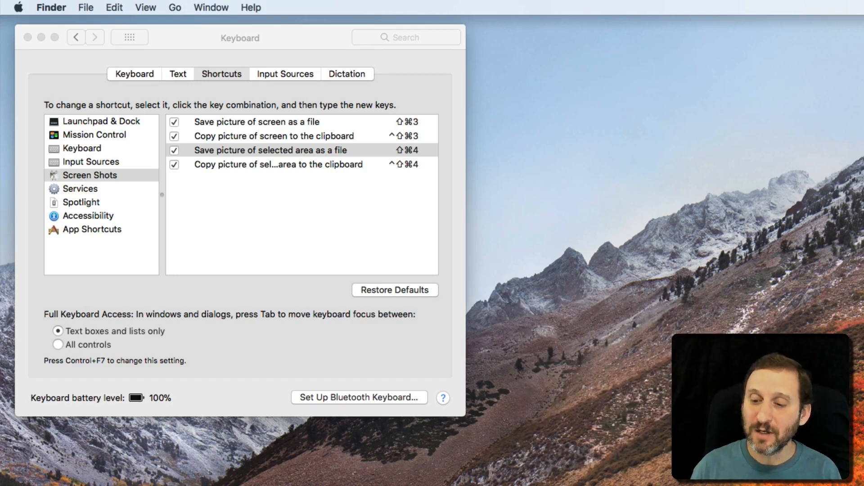
{"action": "left_click", "coordinate": [271, 150]}
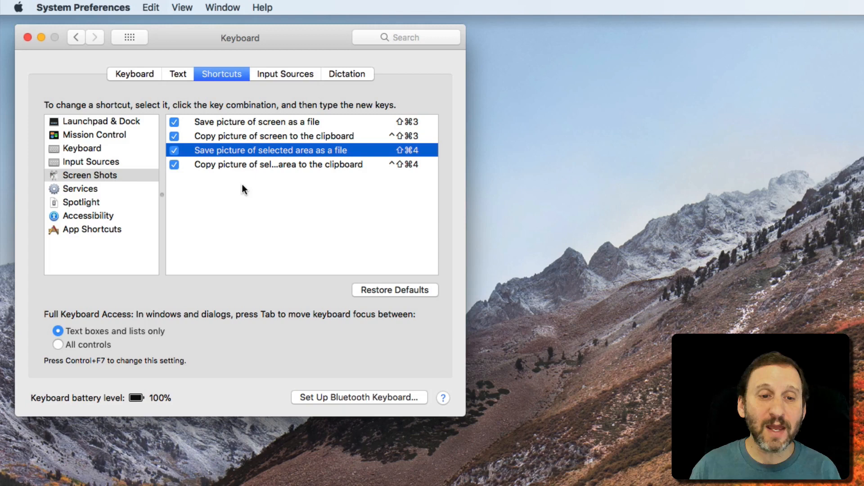
{"action": "mouse_move", "coordinate": [231, 169]}
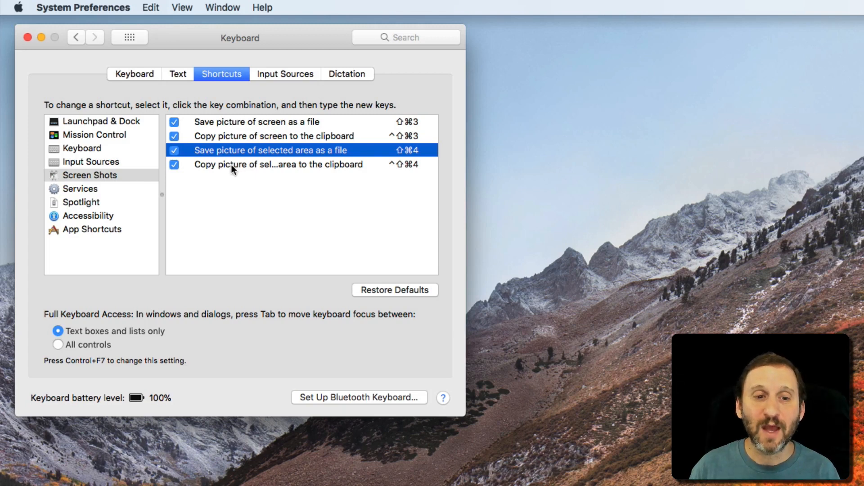
{"action": "left_click", "coordinate": [278, 164]}
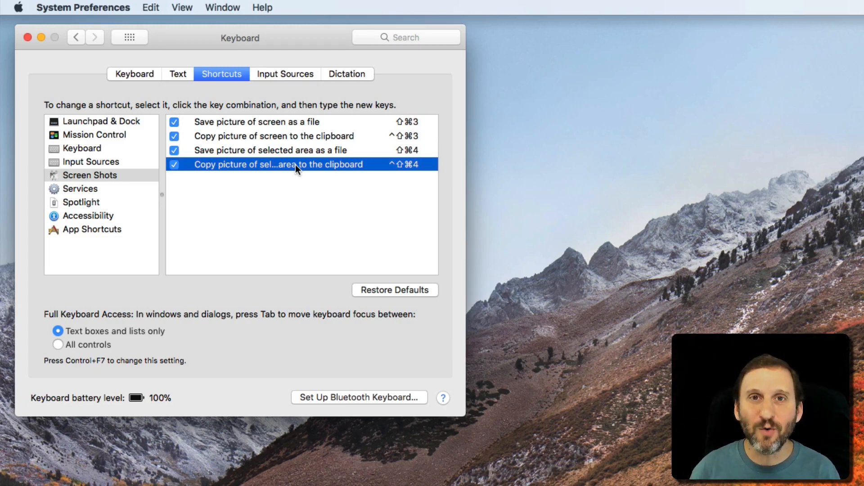
{"action": "left_click", "coordinate": [270, 151]}
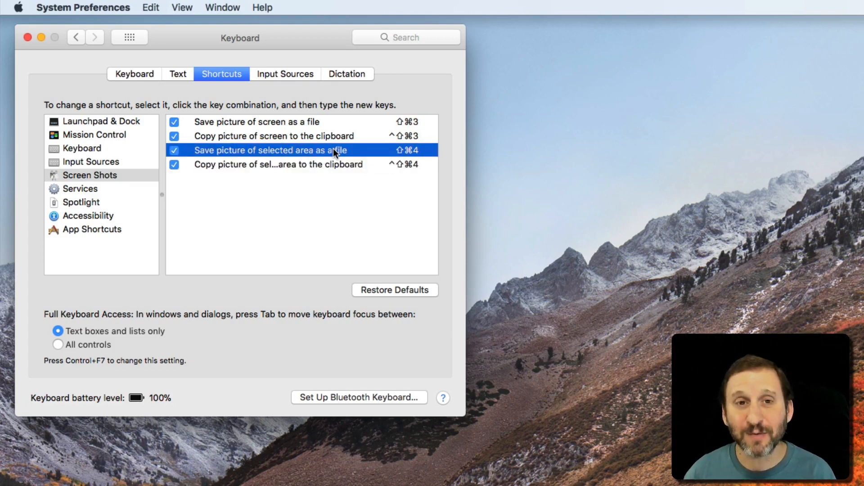
{"action": "mouse_move", "coordinate": [276, 309]}
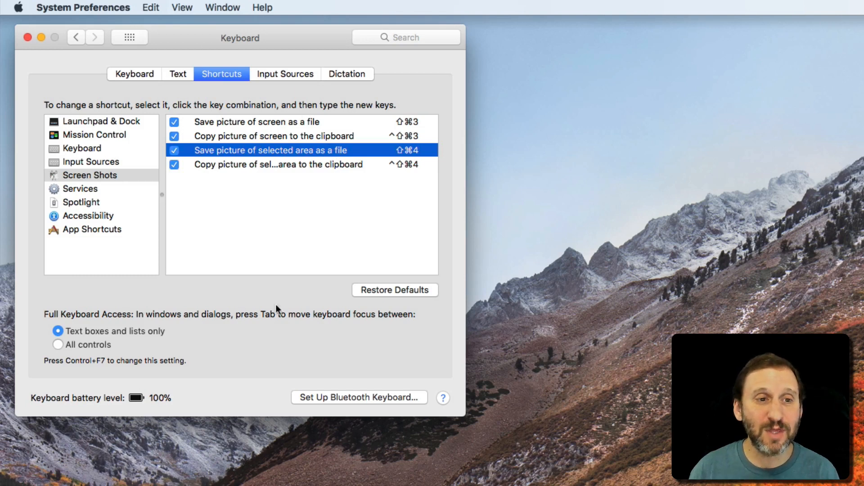
{"action": "mouse_move", "coordinate": [306, 249]}
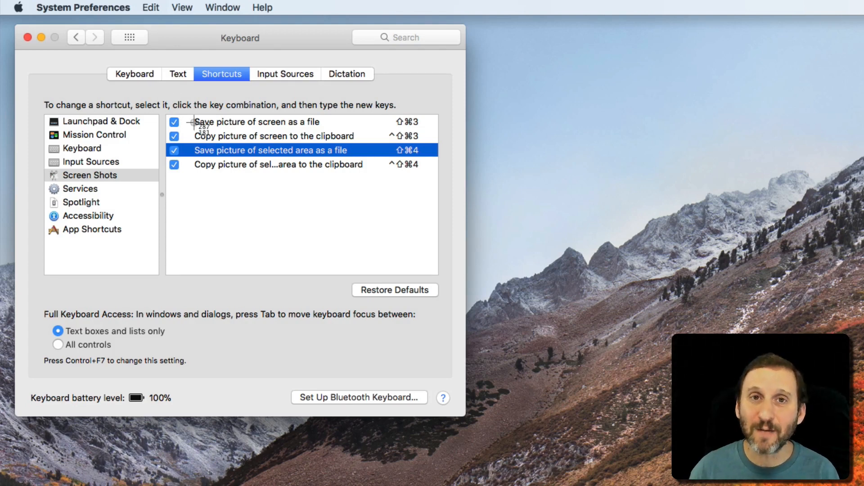
{"action": "mouse_move", "coordinate": [251, 200]}
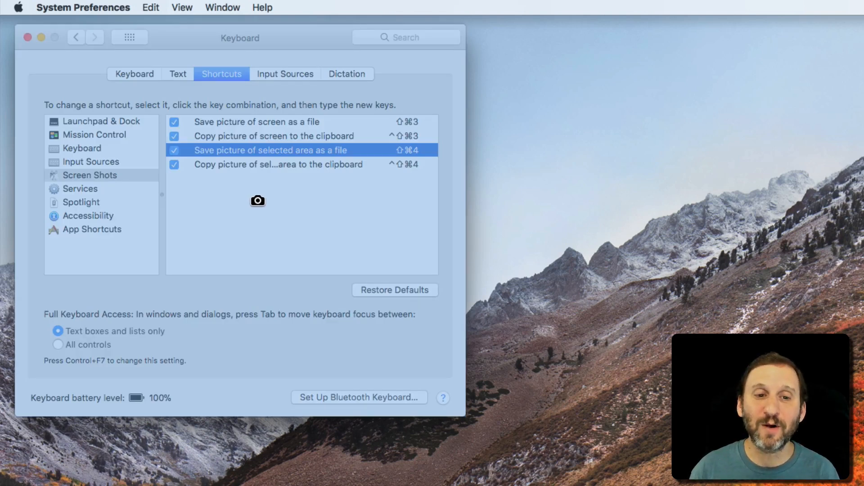
{"action": "mouse_move", "coordinate": [620, 213]}
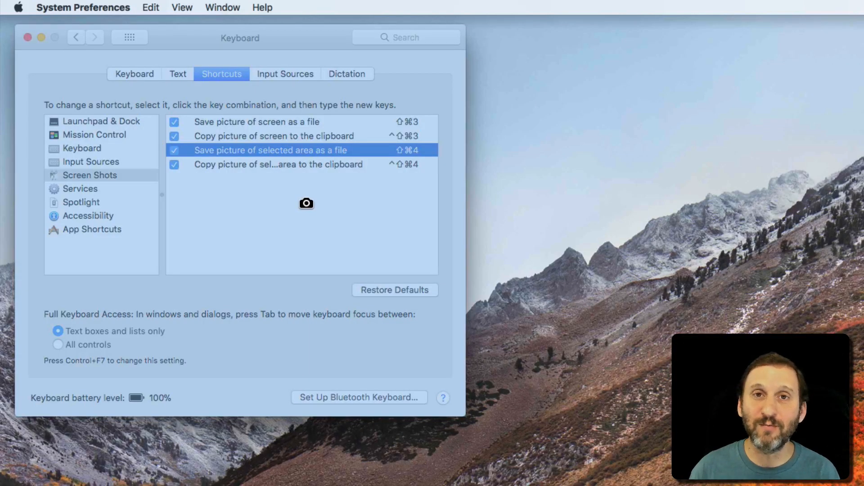
{"action": "mouse_move", "coordinate": [241, 205]}
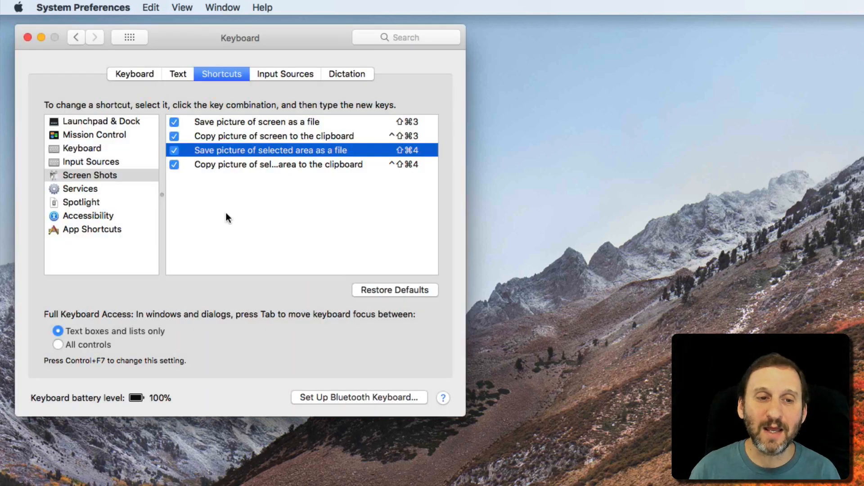
{"action": "mouse_move", "coordinate": [494, 162]}
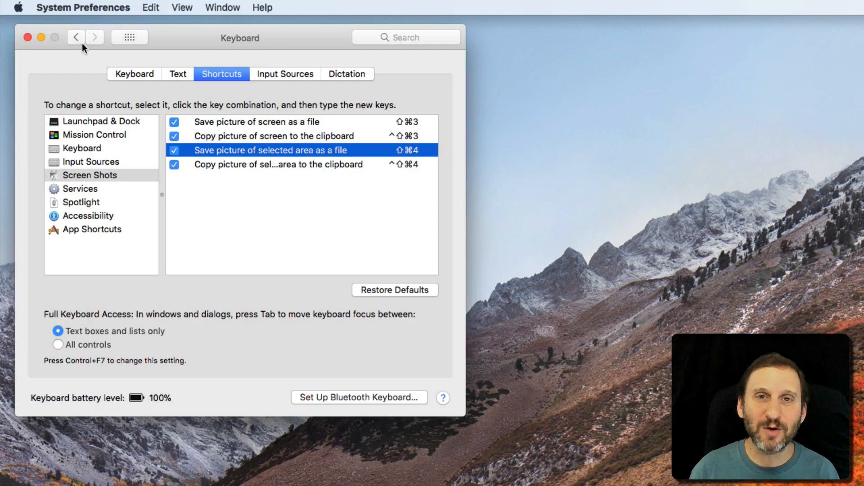
{"action": "mouse_move", "coordinate": [808, 277]}
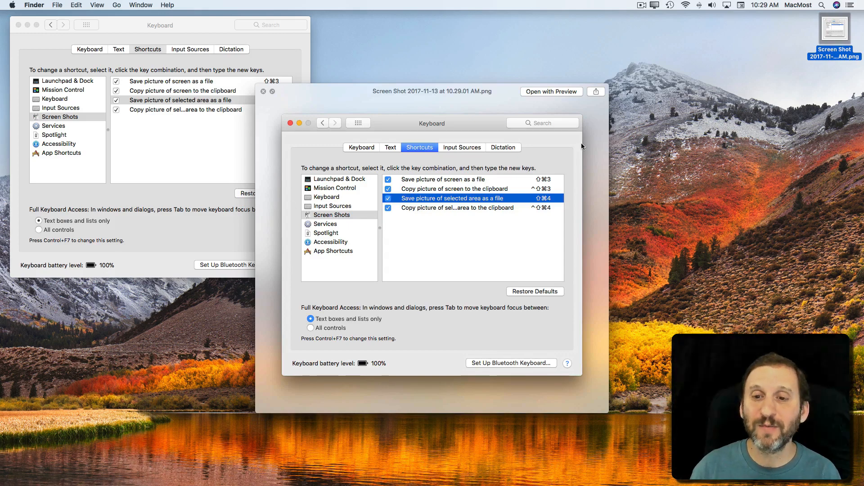
{"action": "mouse_move", "coordinate": [322, 232]}
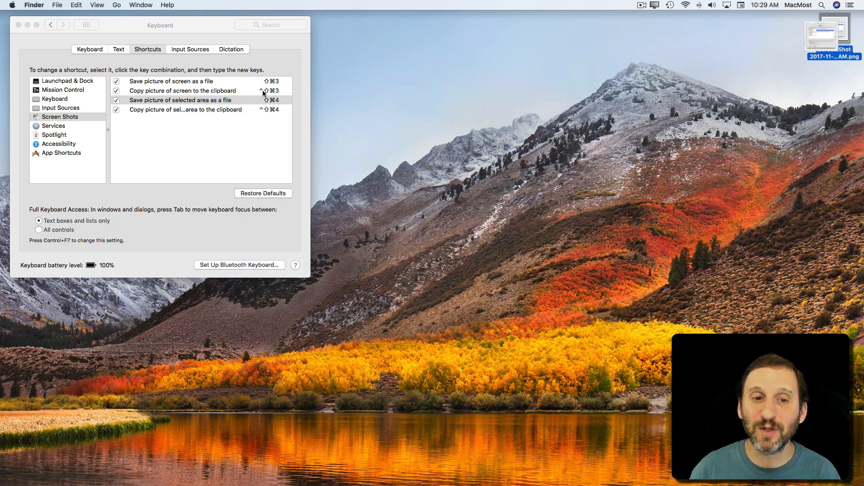
Step: Bring the Keyboard settings window back to the front after the window capture
{"action": "left_click", "coordinate": [179, 100]}
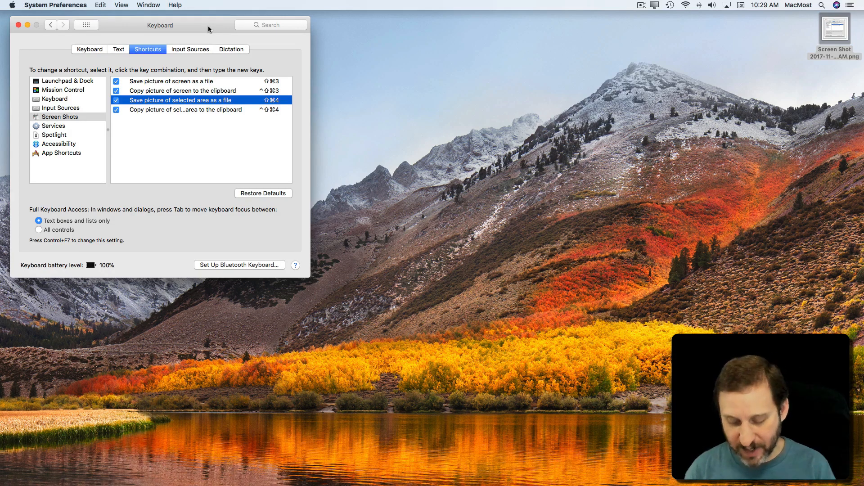
Step: Launch Grab via Spotlight and capture a selection of the shortcut list into Untitled.png
{"action": "type", "text": "grab.app"}
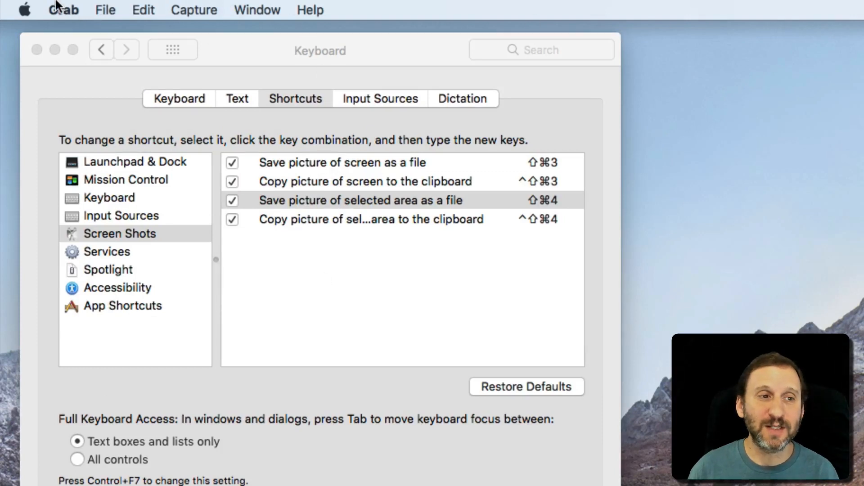
{"action": "left_click", "coordinate": [193, 10]}
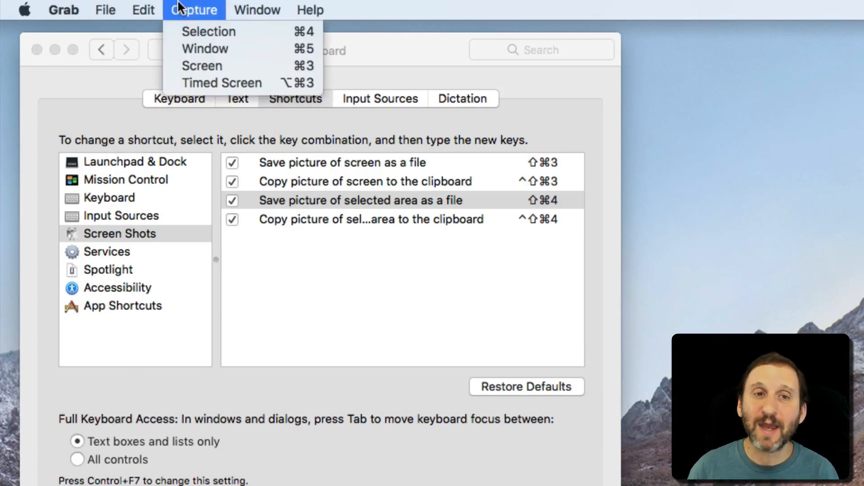
{"action": "mouse_move", "coordinate": [208, 32]}
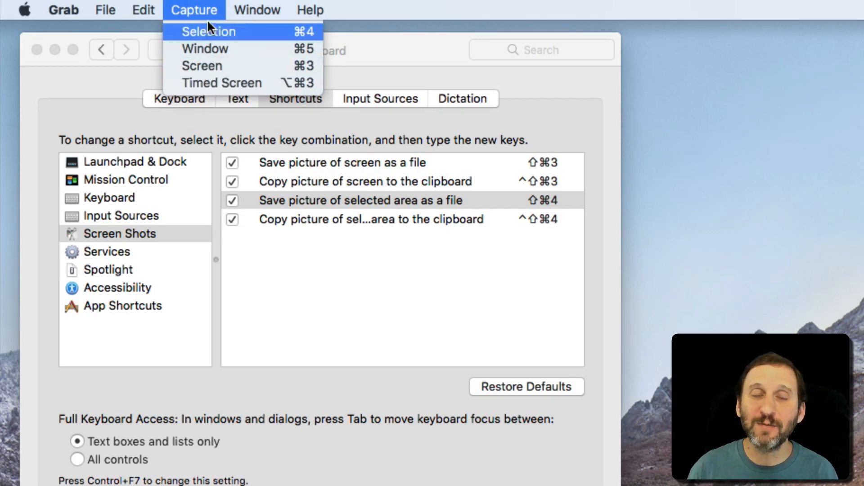
{"action": "mouse_move", "coordinate": [223, 35]}
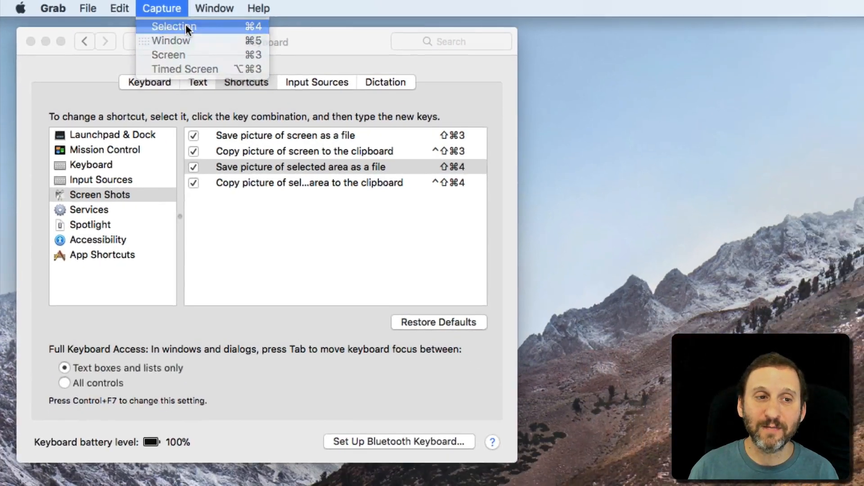
{"action": "left_click", "coordinate": [174, 26]}
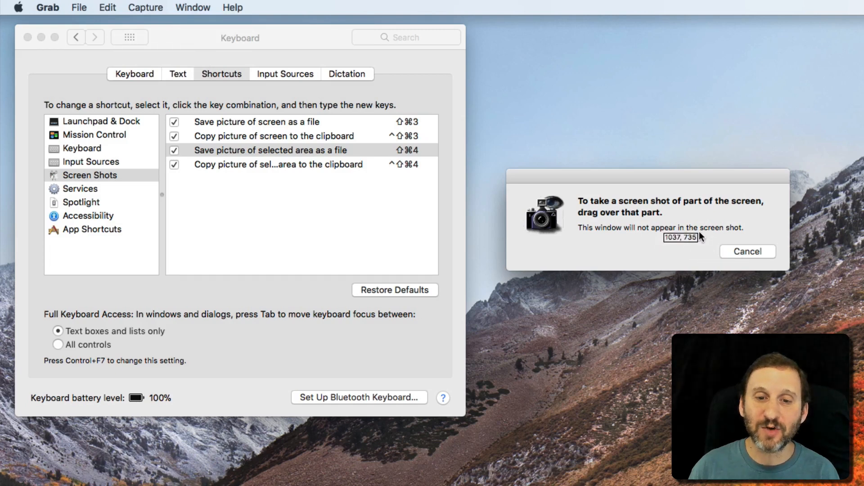
{"action": "mouse_move", "coordinate": [636, 239]}
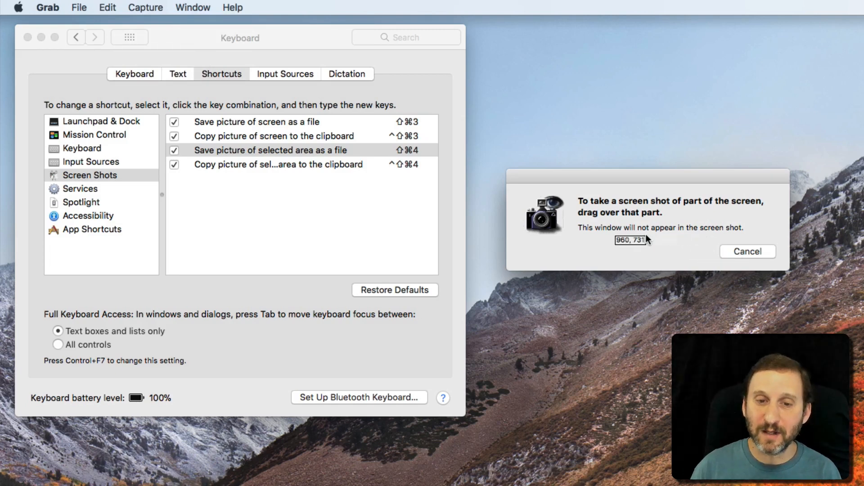
{"action": "mouse_move", "coordinate": [464, 232]}
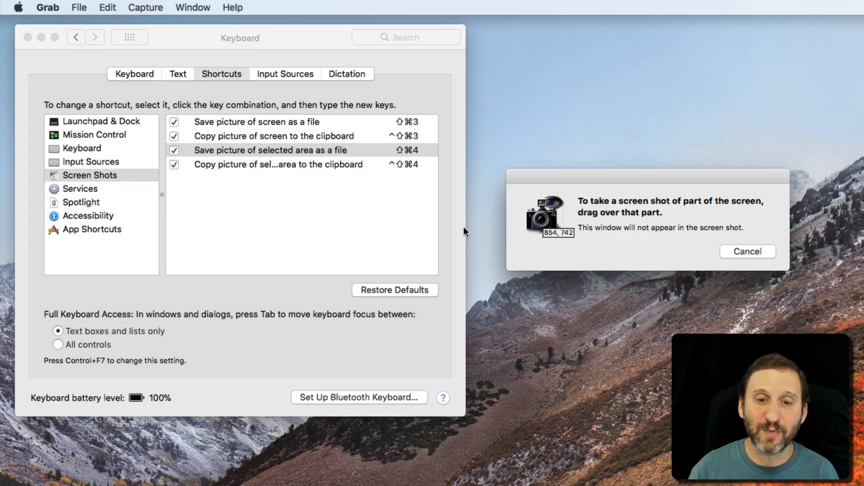
{"action": "mouse_move", "coordinate": [193, 129]}
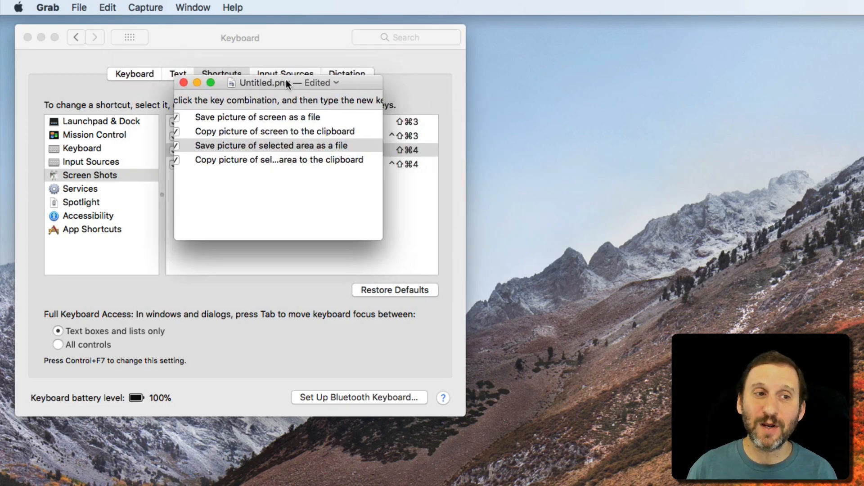
{"action": "left_click_drag", "start_coordinate": [278, 83], "coordinate": [289, 95]}
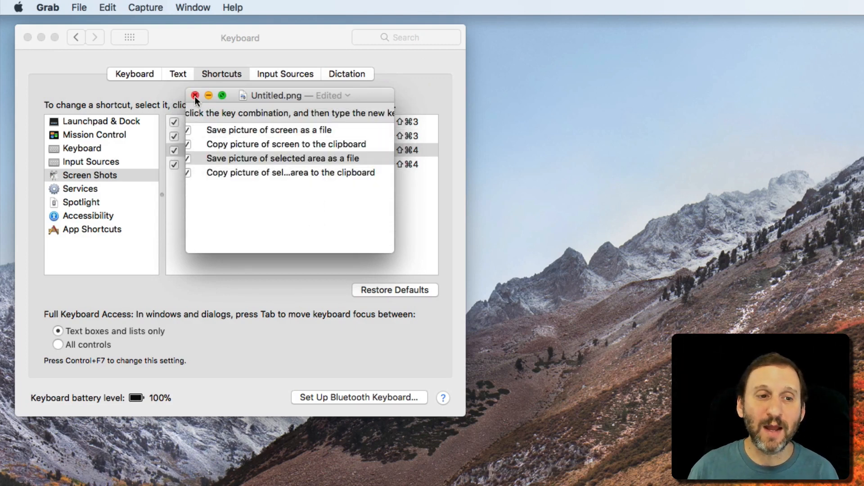
Step: Close Untitled.png, capture the Keyboard window via Capture > Window, then reopen the Capture menu
{"action": "left_click", "coordinate": [194, 95]}
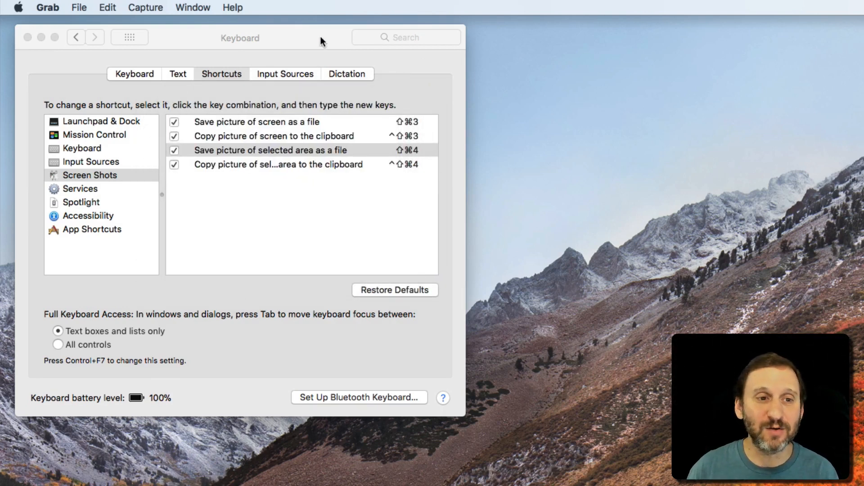
{"action": "left_click", "coordinate": [145, 7]}
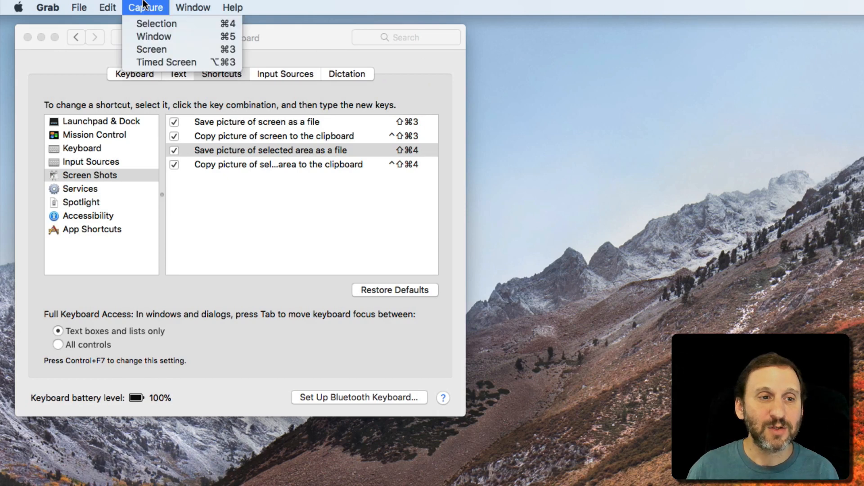
{"action": "mouse_move", "coordinate": [161, 36]}
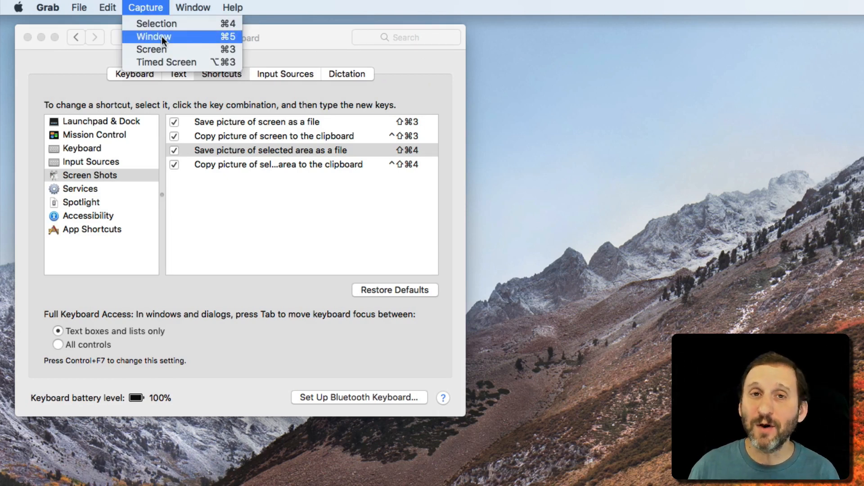
{"action": "left_click", "coordinate": [153, 36]}
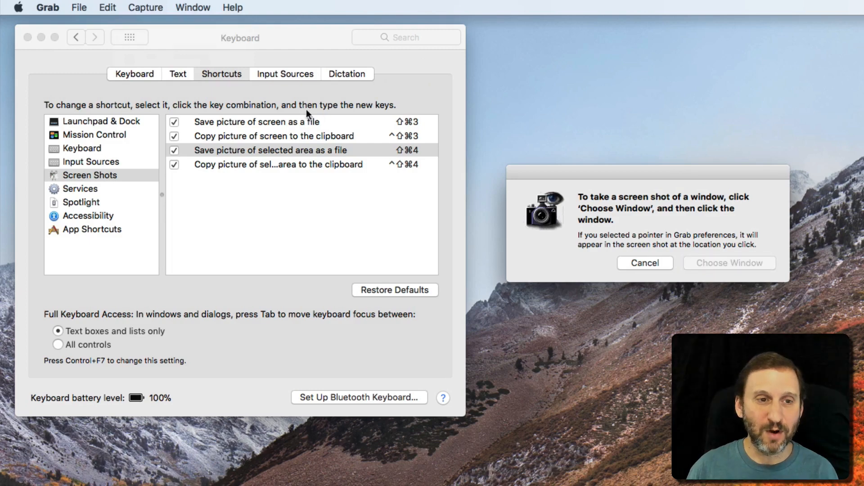
{"action": "left_click", "coordinate": [645, 263]}
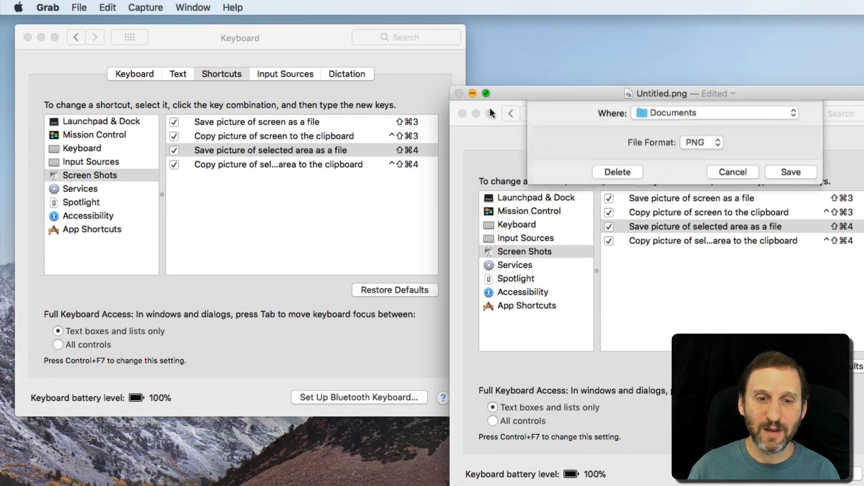
{"action": "left_click", "coordinate": [146, 7]}
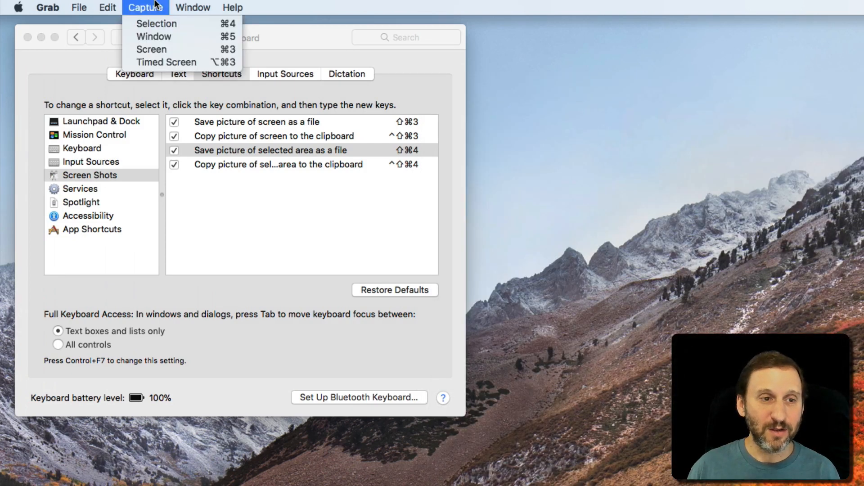
{"action": "mouse_move", "coordinate": [160, 48]}
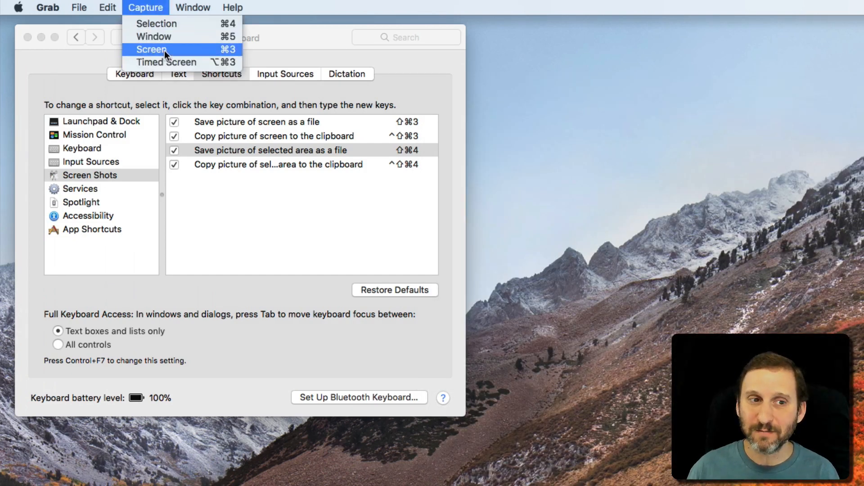
{"action": "mouse_move", "coordinate": [166, 62]}
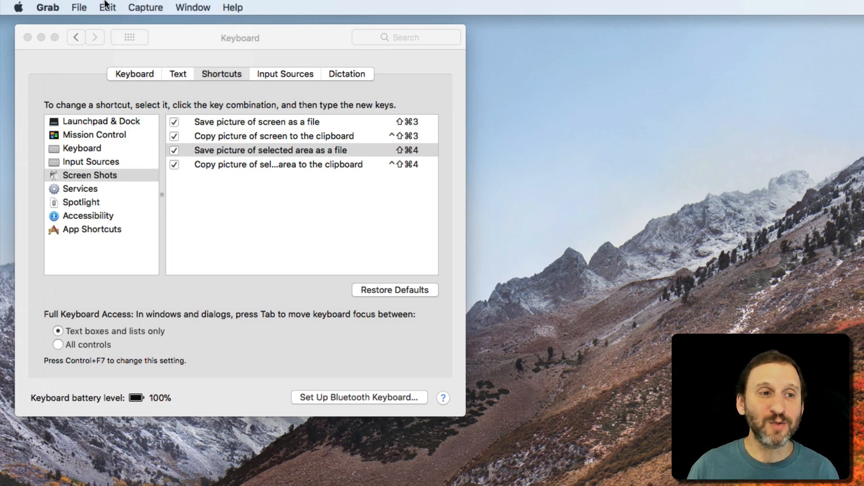
Step: Run a Timed Screen capture and open a System Preferences menu so it appears in the shot
{"action": "left_click", "coordinate": [270, 150]}
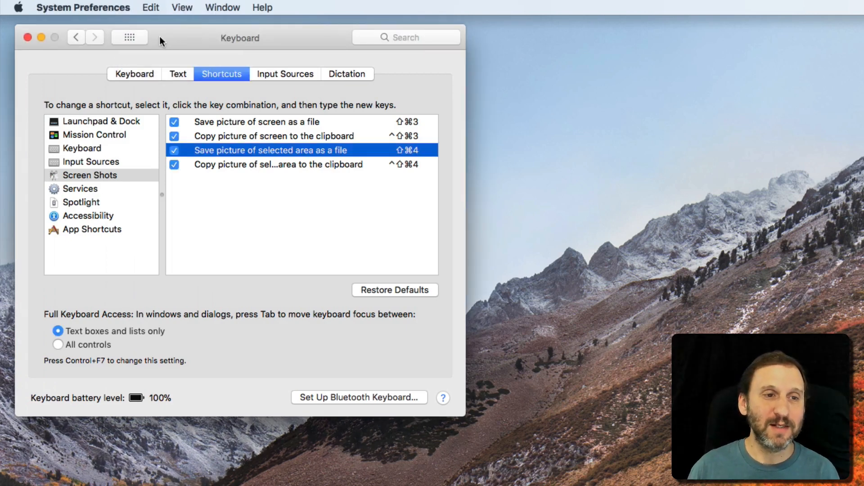
{"action": "left_click", "coordinate": [181, 8]}
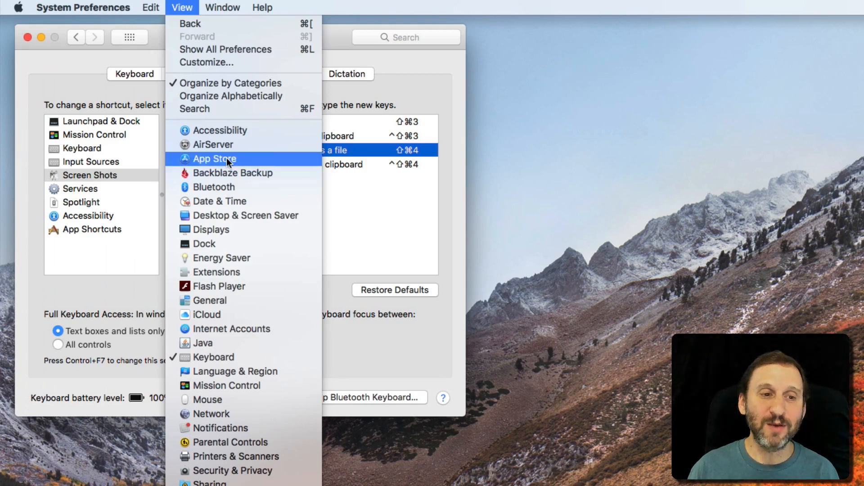
{"action": "mouse_move", "coordinate": [182, 7]}
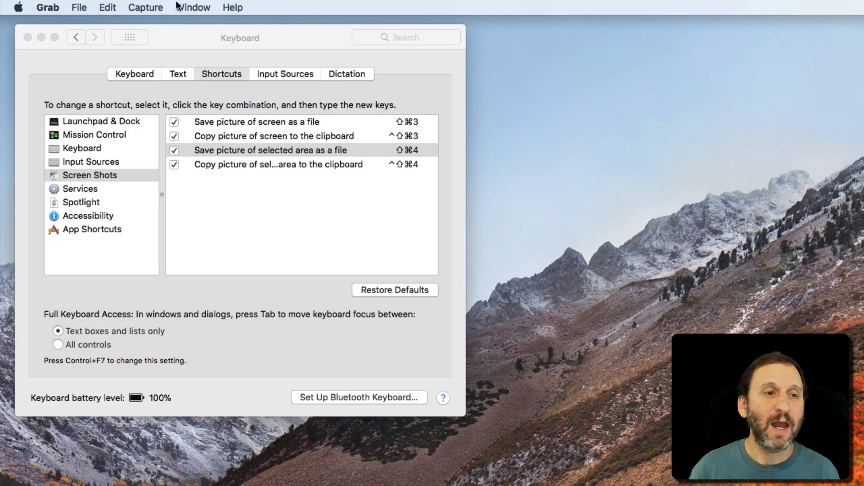
{"action": "left_click", "coordinate": [146, 8]}
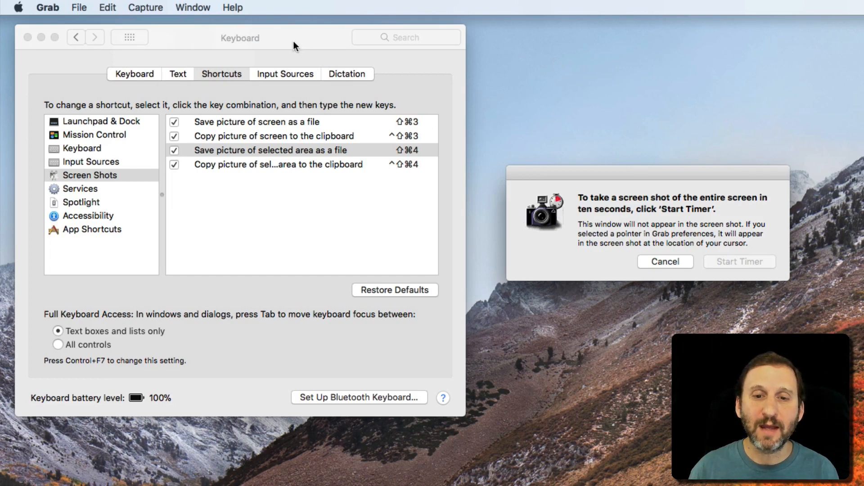
{"action": "left_click", "coordinate": [181, 7]}
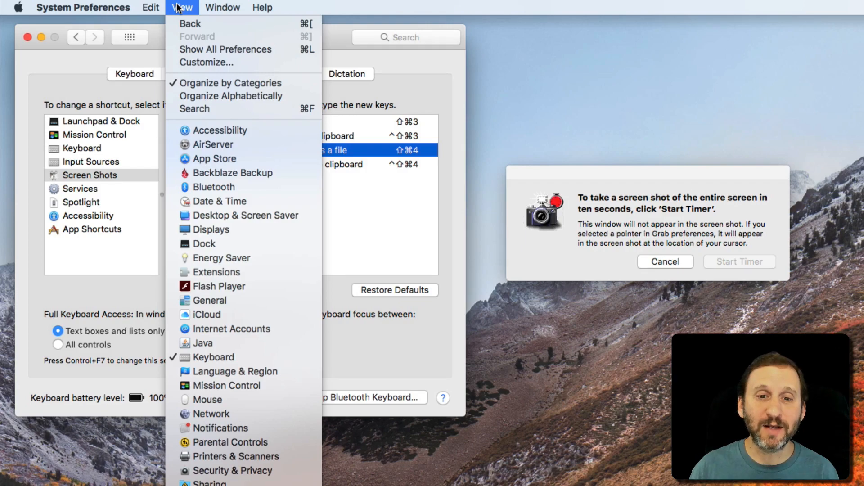
{"action": "left_click", "coordinate": [664, 261]}
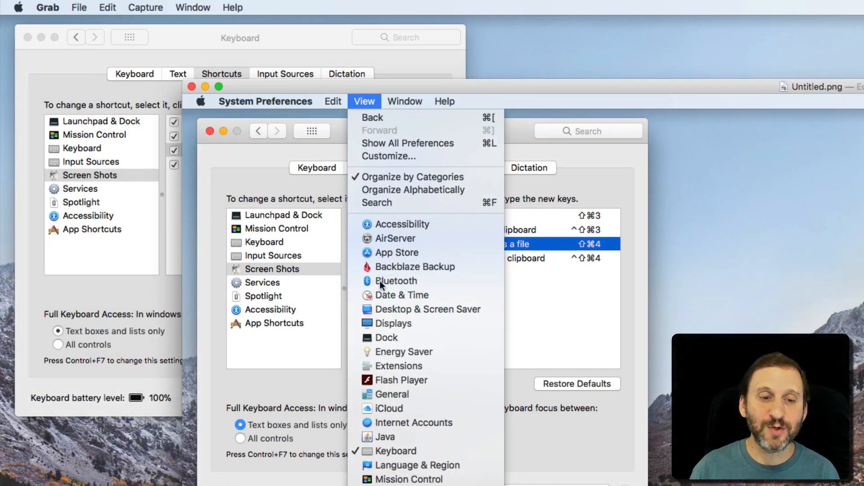
{"action": "mouse_move", "coordinate": [192, 86]}
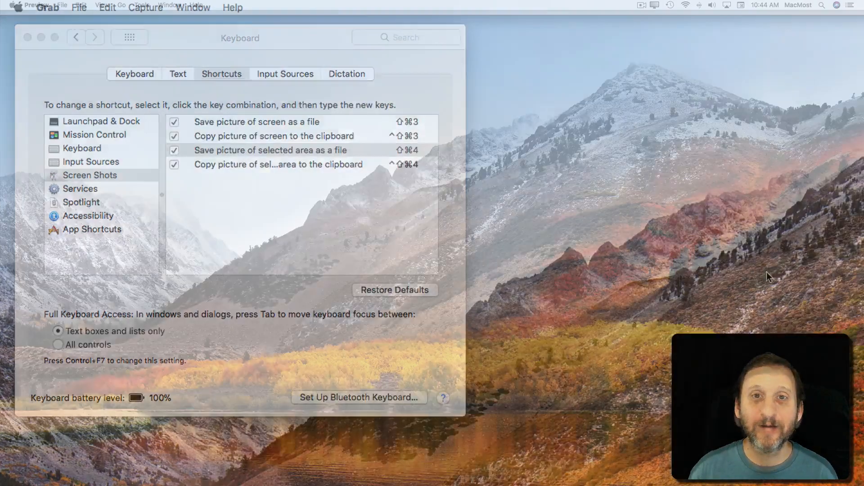
Step: Use Preview's File > Take Screenshot > From Selection, then close the untitled image
{"action": "left_click", "coordinate": [28, 37]}
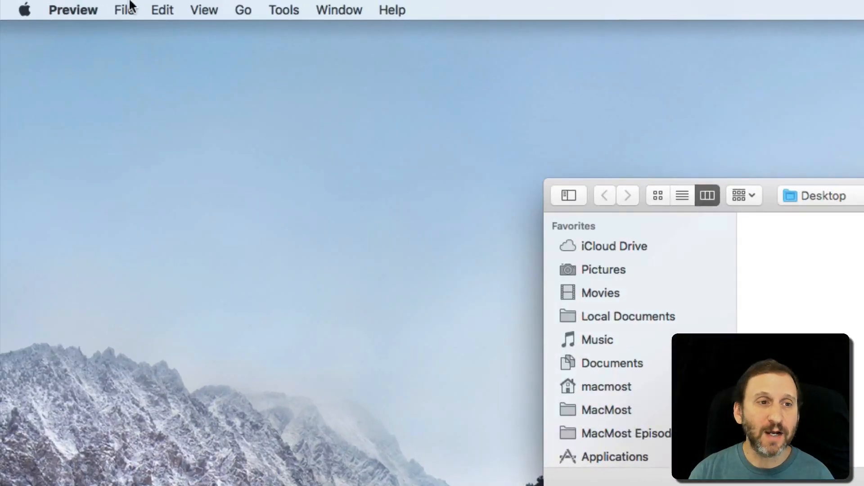
{"action": "left_click", "coordinate": [124, 9]}
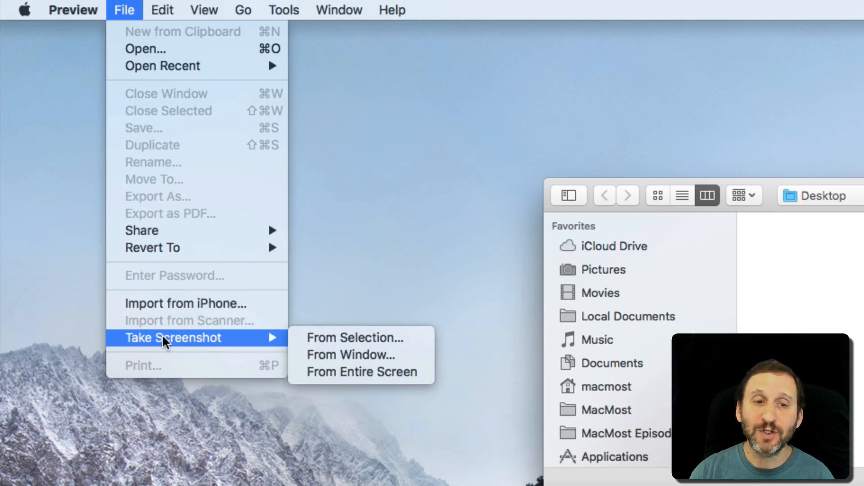
{"action": "mouse_move", "coordinate": [351, 354]}
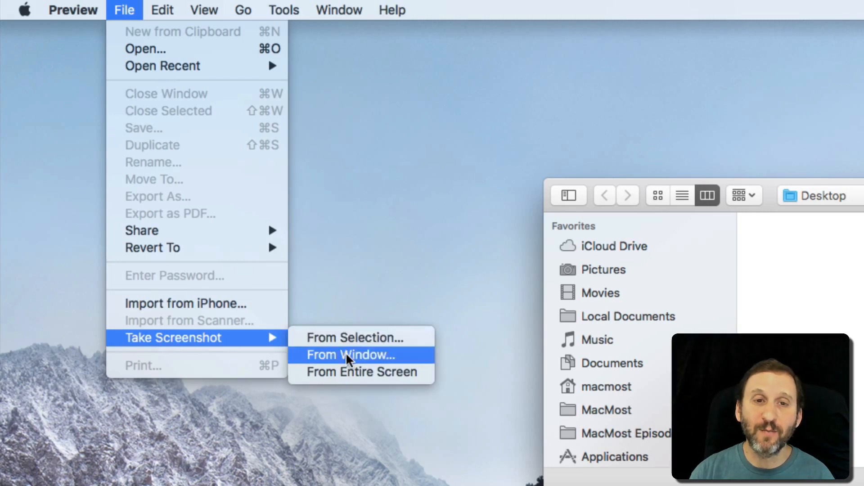
{"action": "mouse_move", "coordinate": [349, 372]}
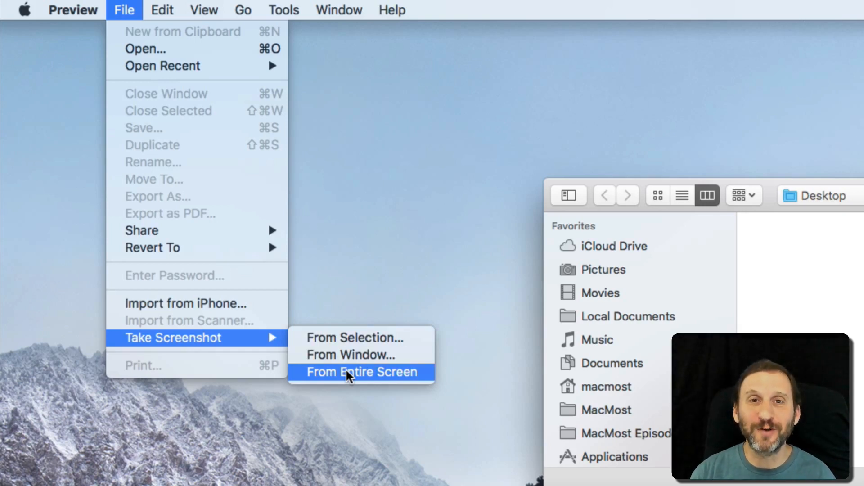
{"action": "mouse_move", "coordinate": [354, 338]}
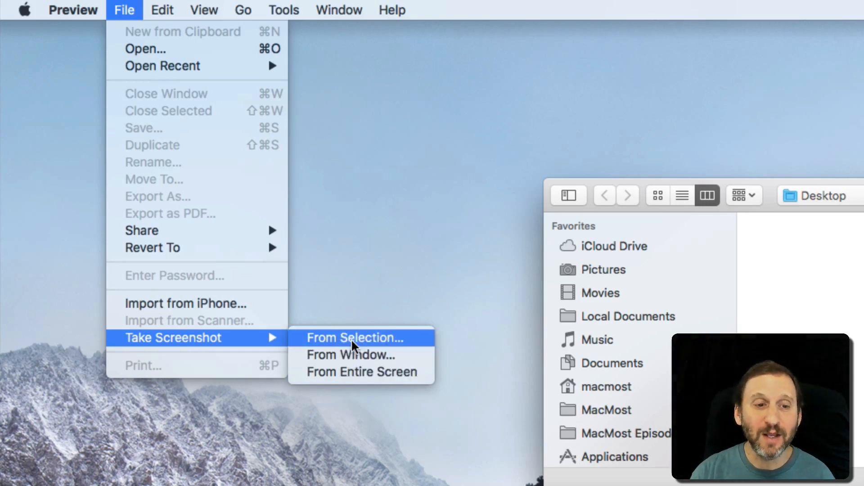
{"action": "left_click", "coordinate": [354, 337]}
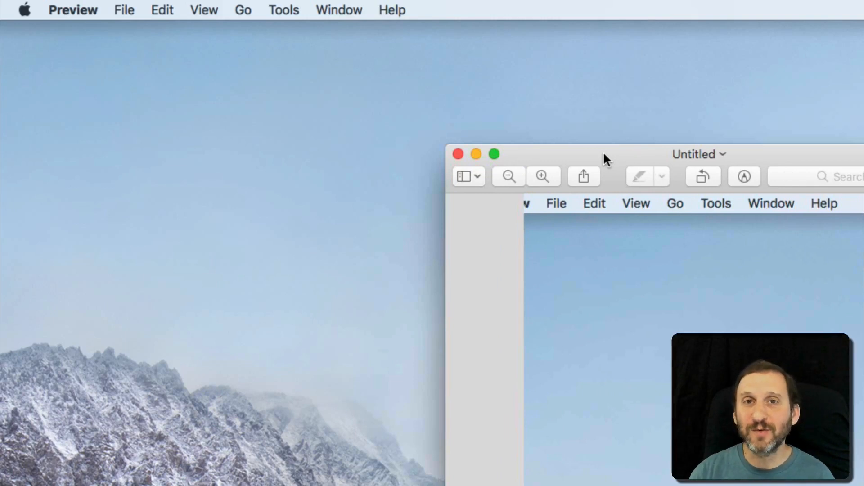
{"action": "mouse_move", "coordinate": [458, 154]}
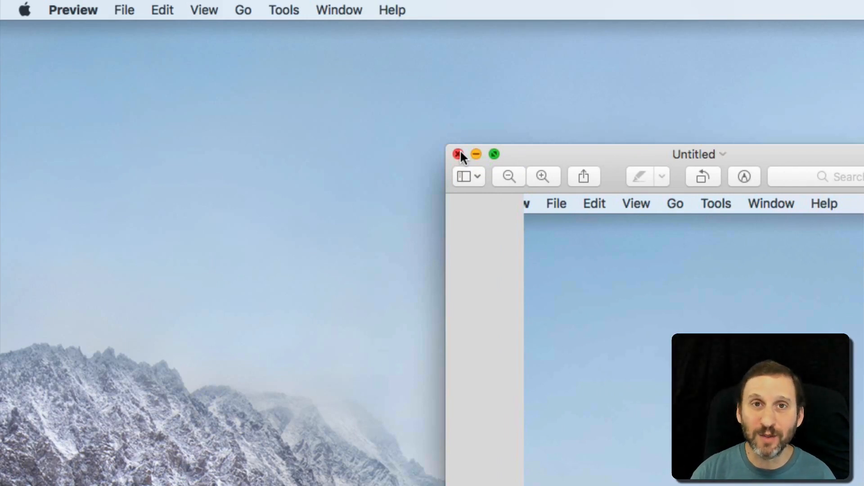
{"action": "left_click", "coordinate": [458, 154]}
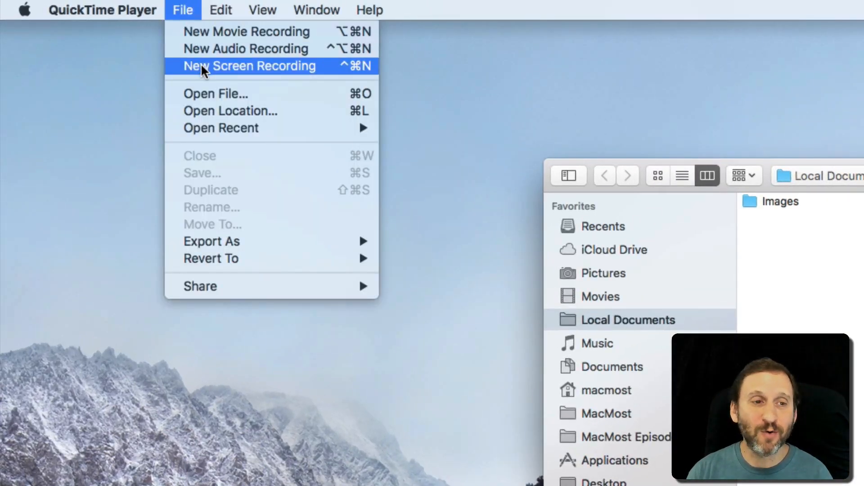
Step: Start a New Screen Recording and show its microphone and click-display options
{"action": "left_click", "coordinate": [248, 65]}
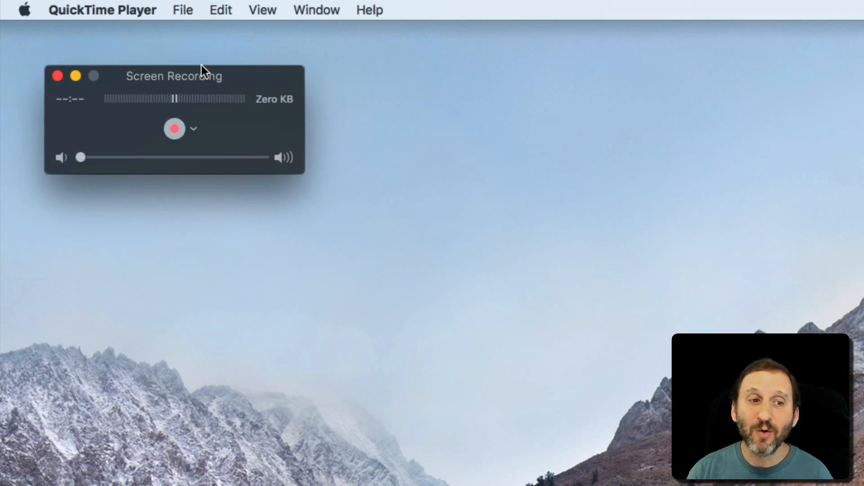
{"action": "left_click", "coordinate": [193, 129]}
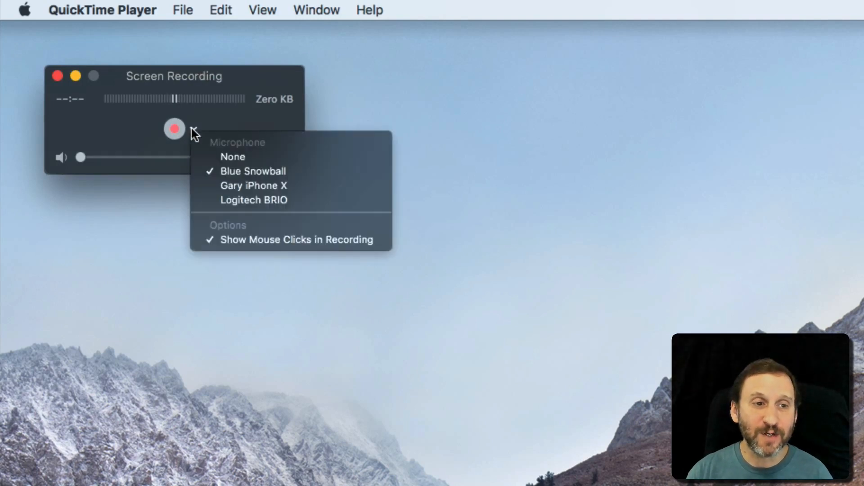
{"action": "mouse_move", "coordinate": [247, 221]}
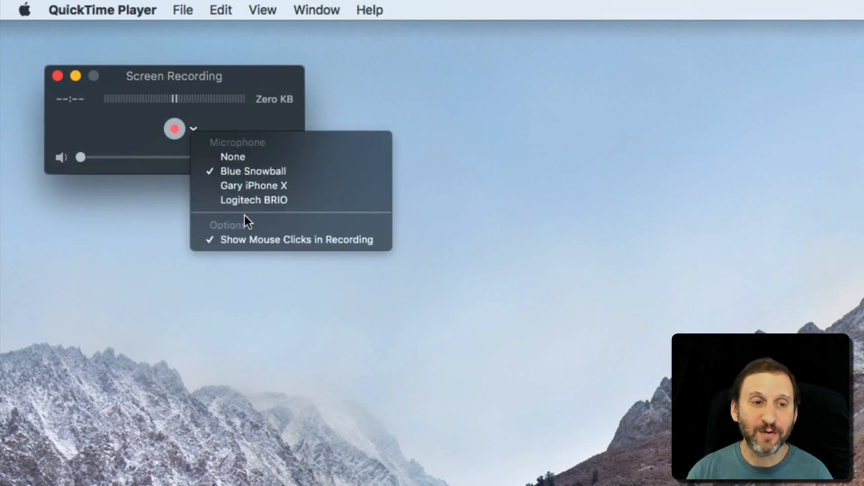